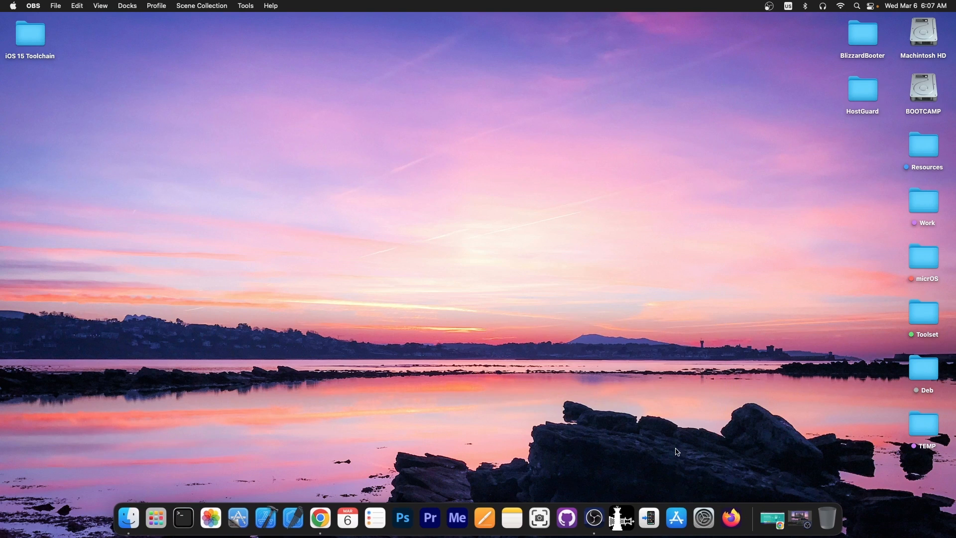
Bring the Chrome window forward showing the AnyUnlock iPhone password unlocker page.
left_click(320, 518)
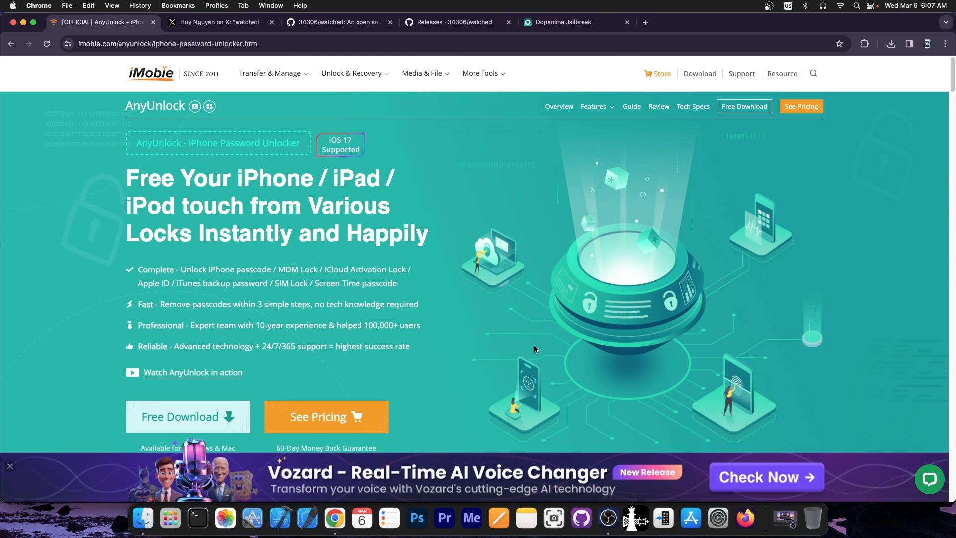
left_click(102, 22)
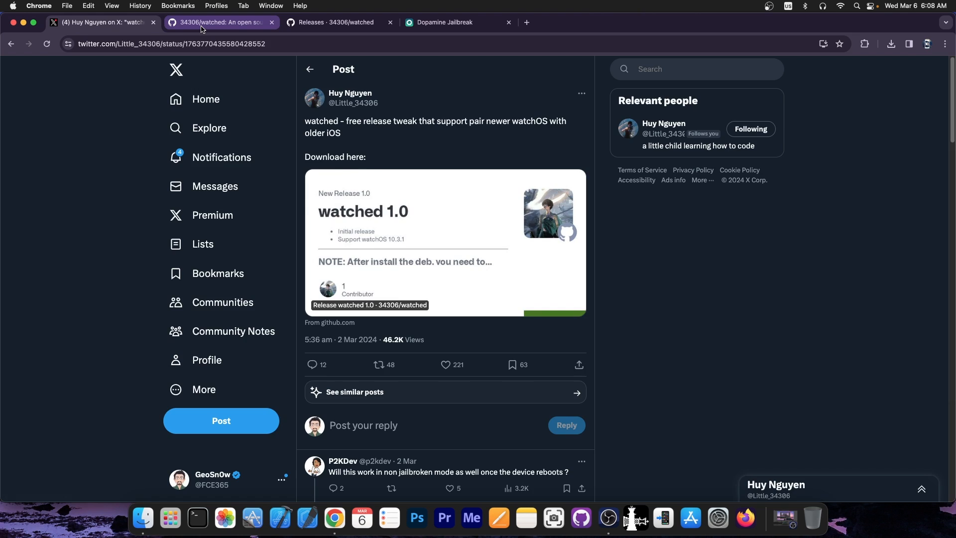
Show the watched 1.1 GitHub release with its rootful, roothide and rootless .deb assets.
left_click(219, 21)
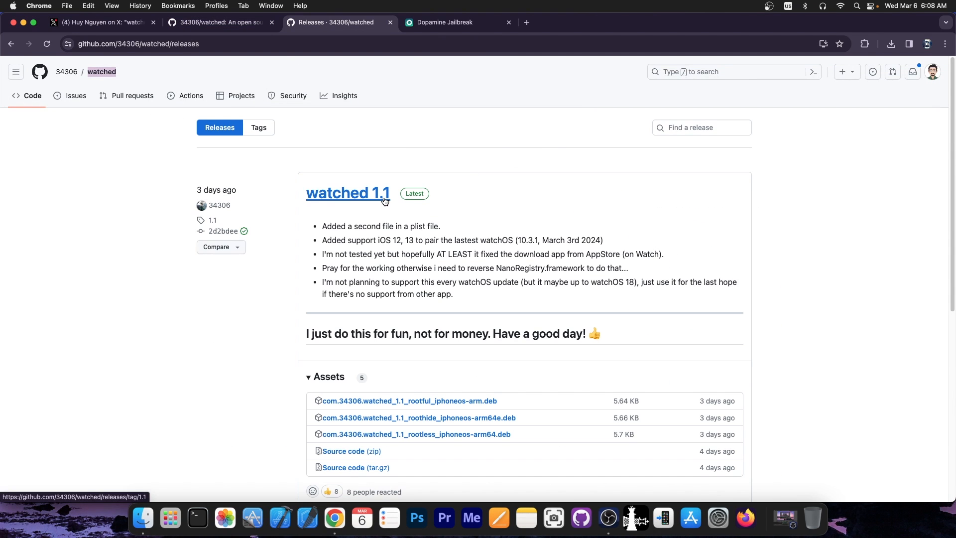
scroll("down", 3)
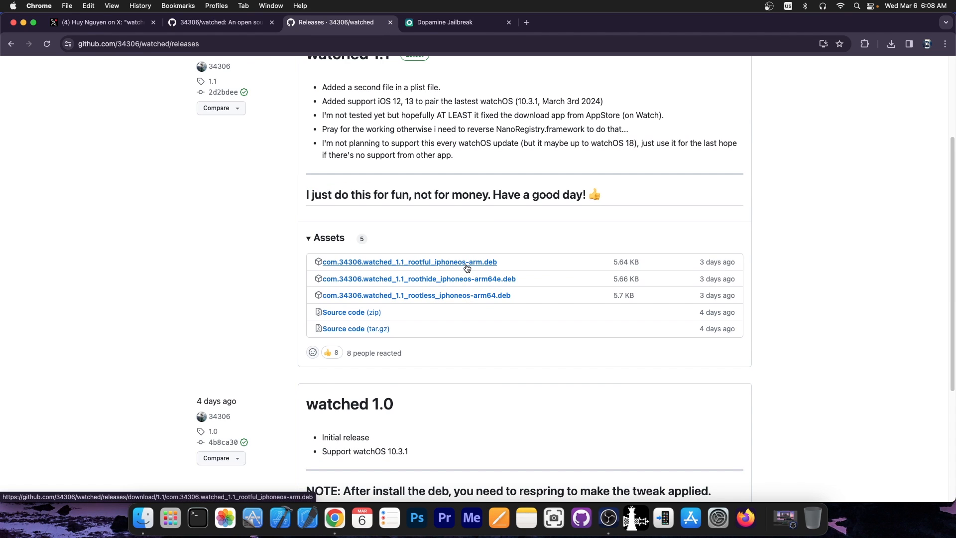
mouse_move(438, 291)
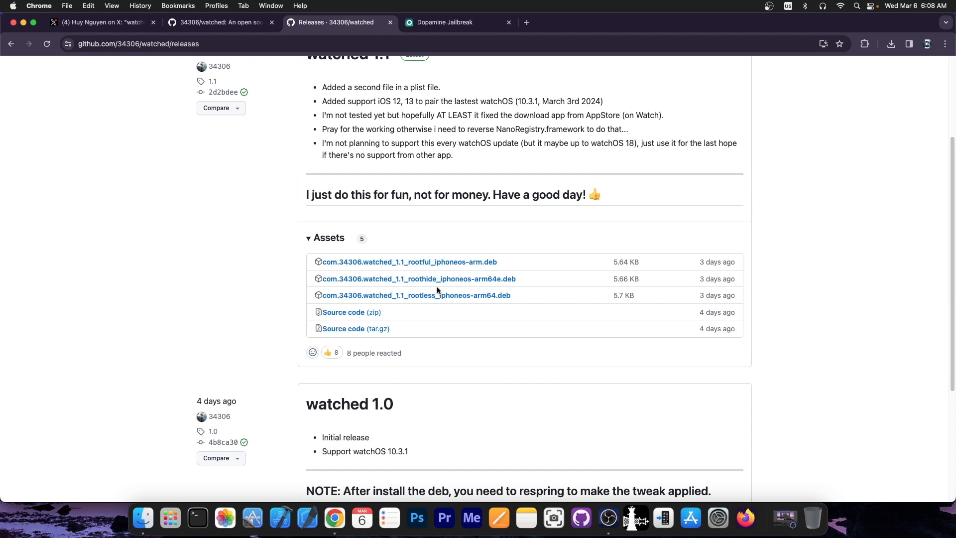
mouse_move(441, 285)
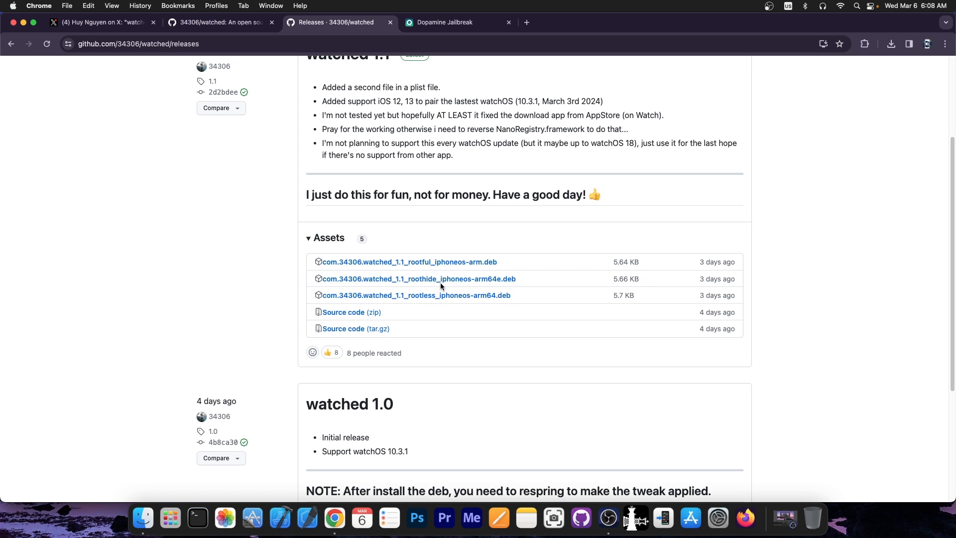
mouse_move(434, 302)
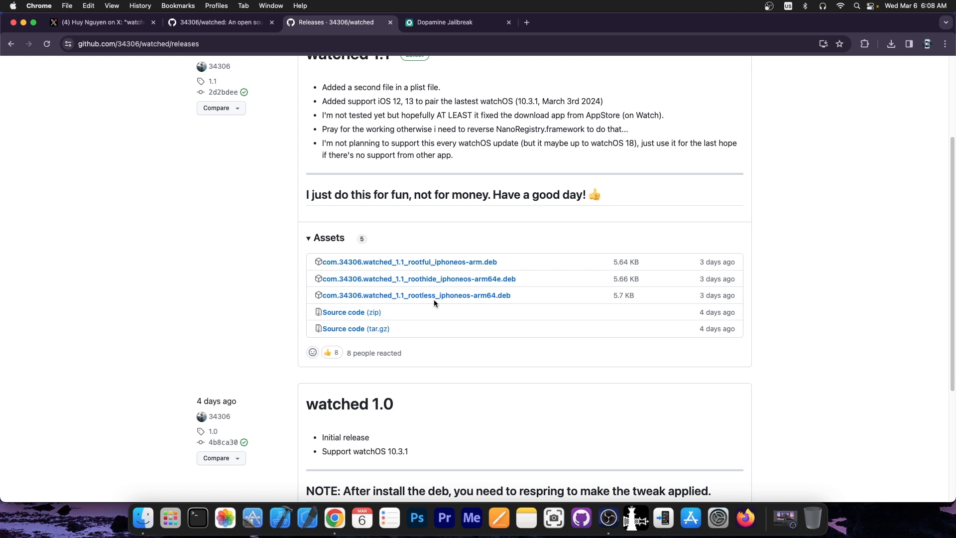
mouse_move(381, 283)
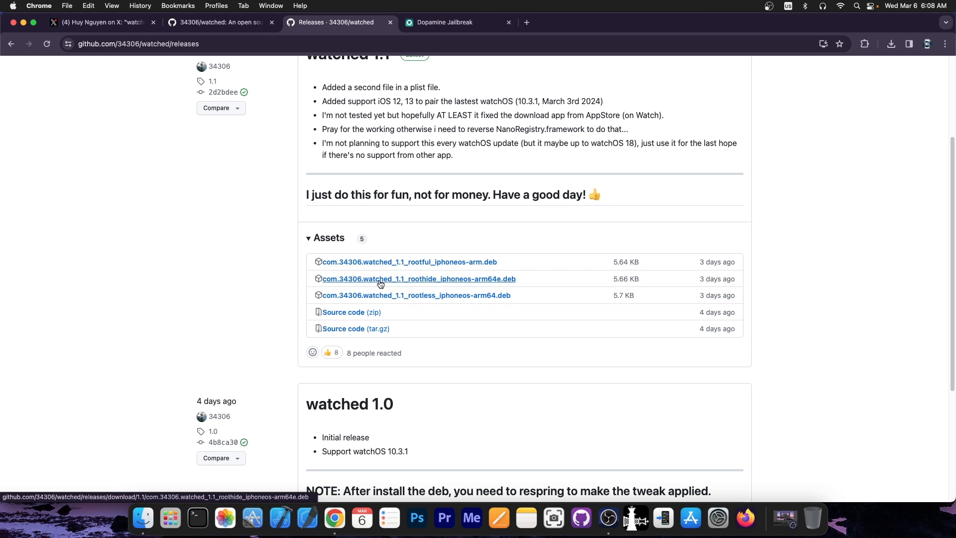
scroll("up", 3)
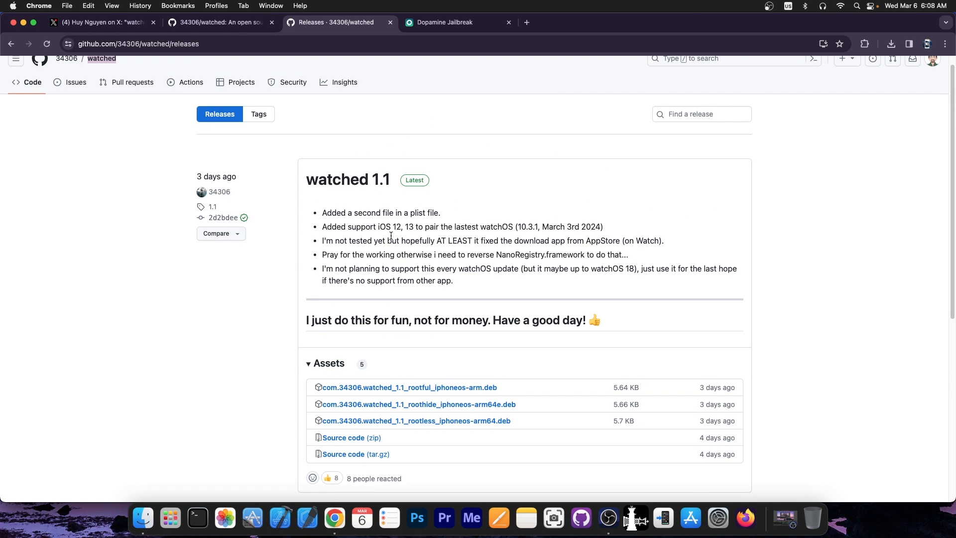
mouse_move(479, 231)
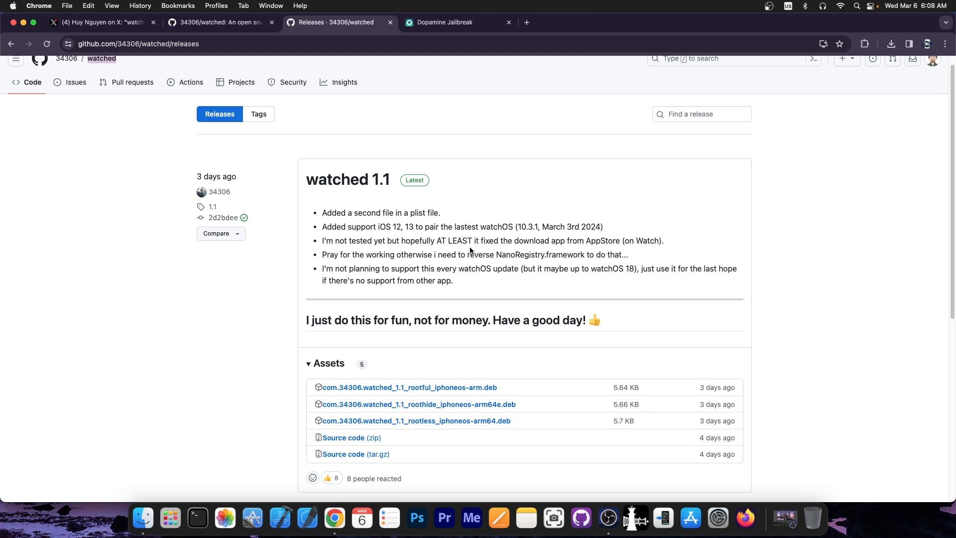
mouse_move(447, 237)
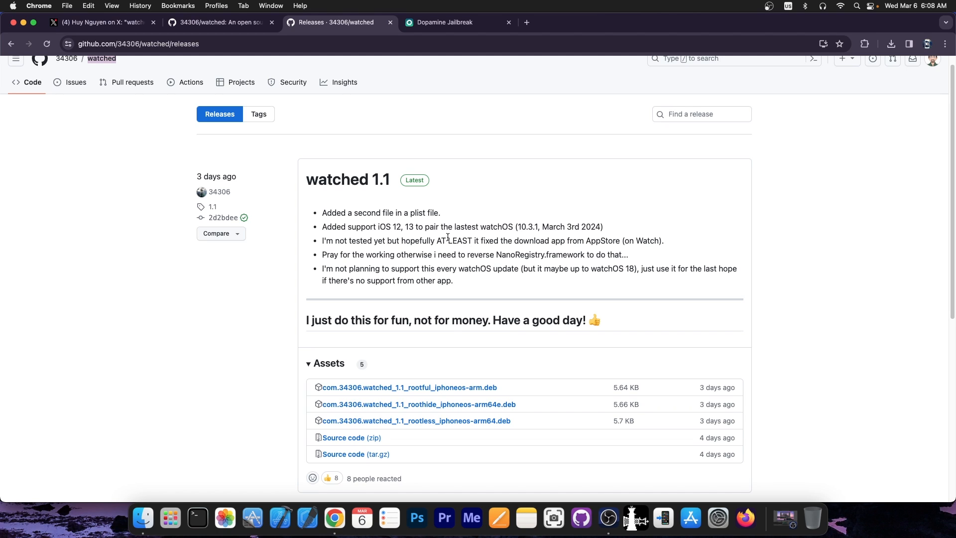
mouse_move(531, 232)
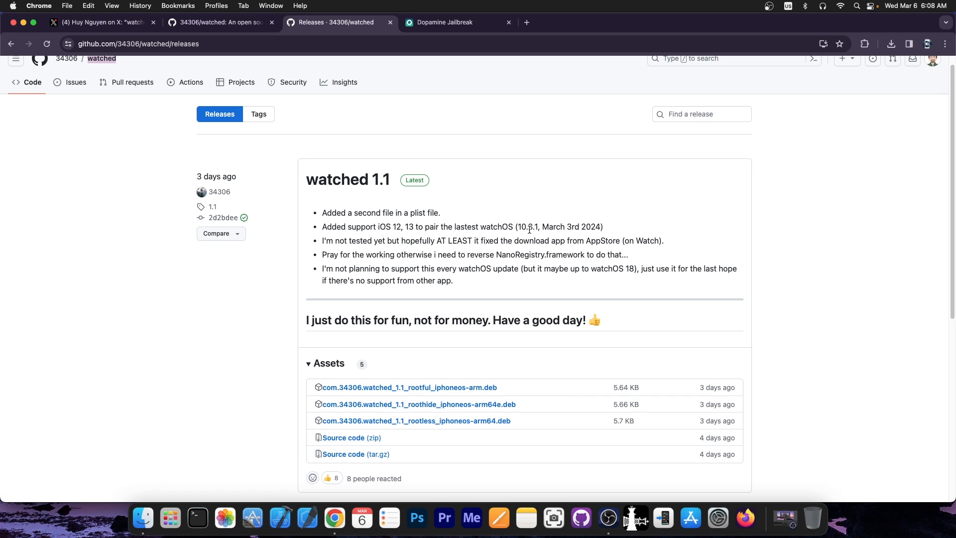
mouse_move(444, 211)
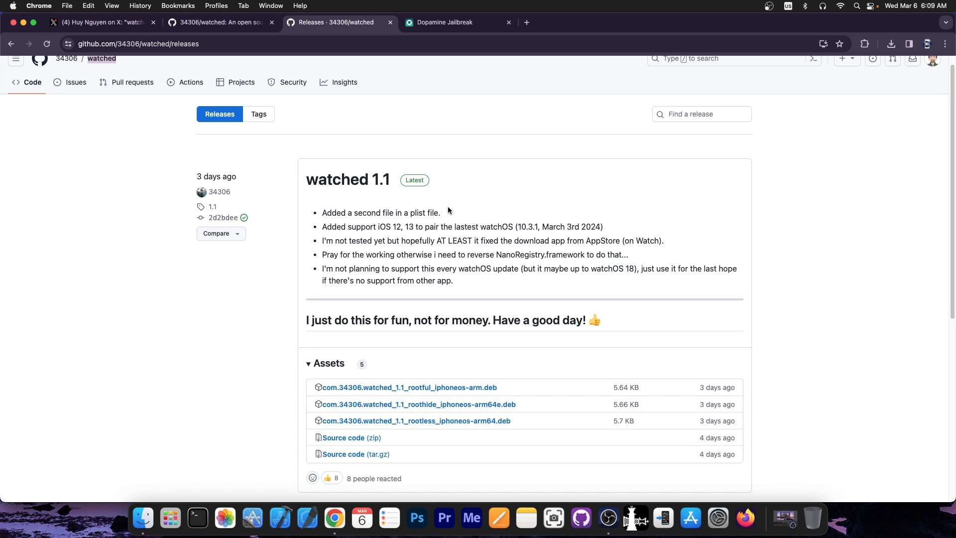
Scroll through the watched 1.1 and 1.0 releases on the GitHub releases page.
scroll("down", 3)
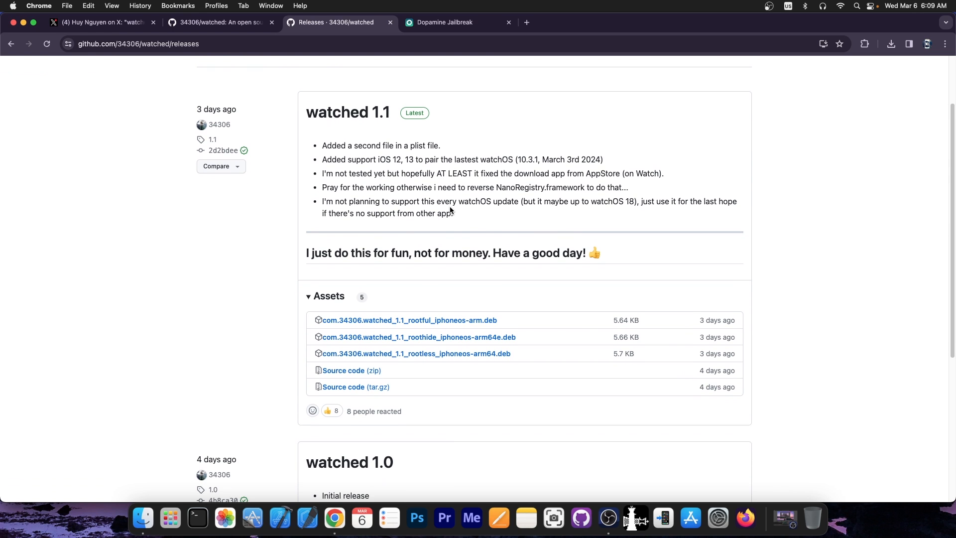
scroll("down", 3)
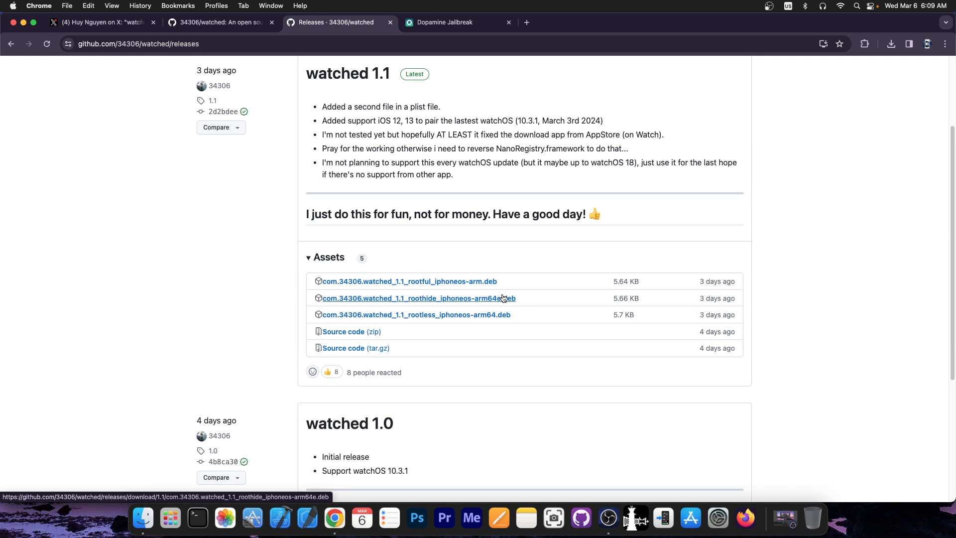
mouse_move(516, 309)
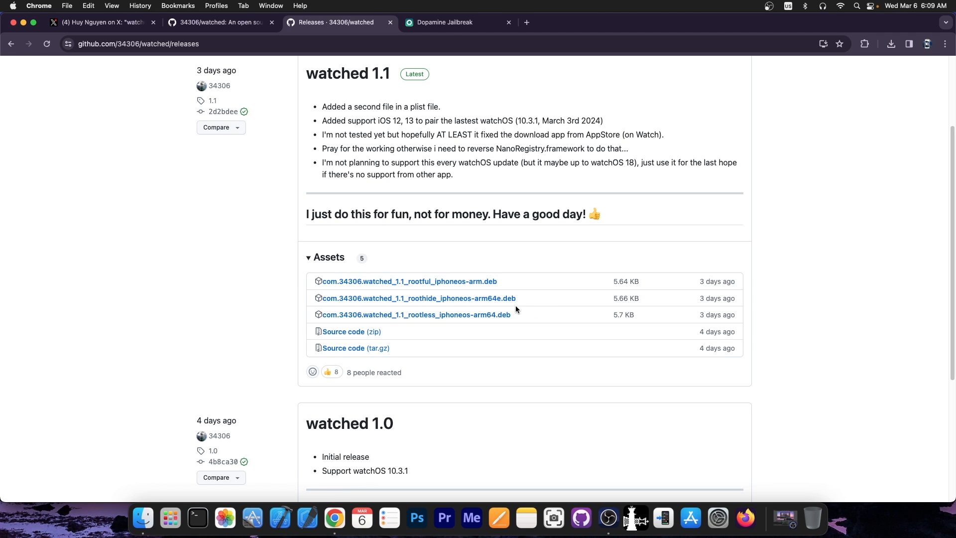
scroll("down", 3)
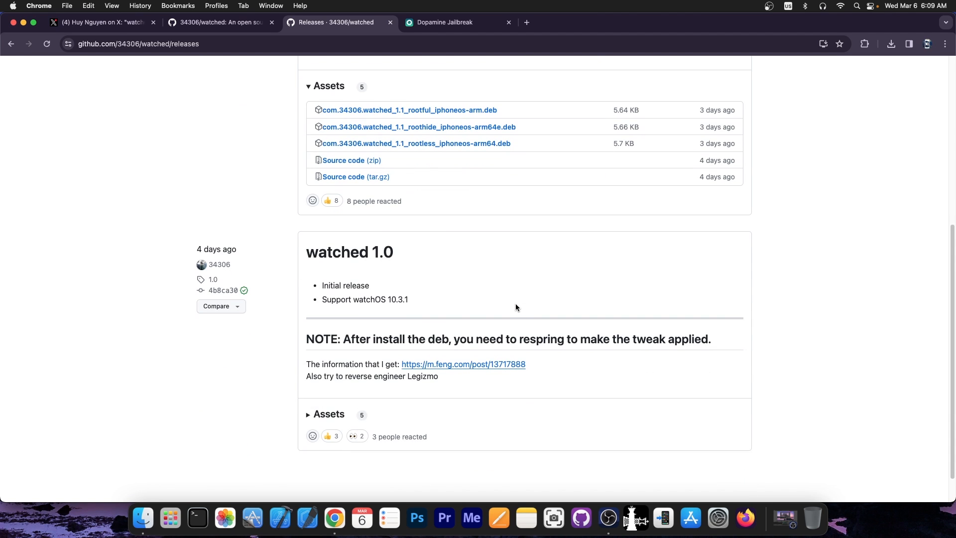
scroll("up", 3)
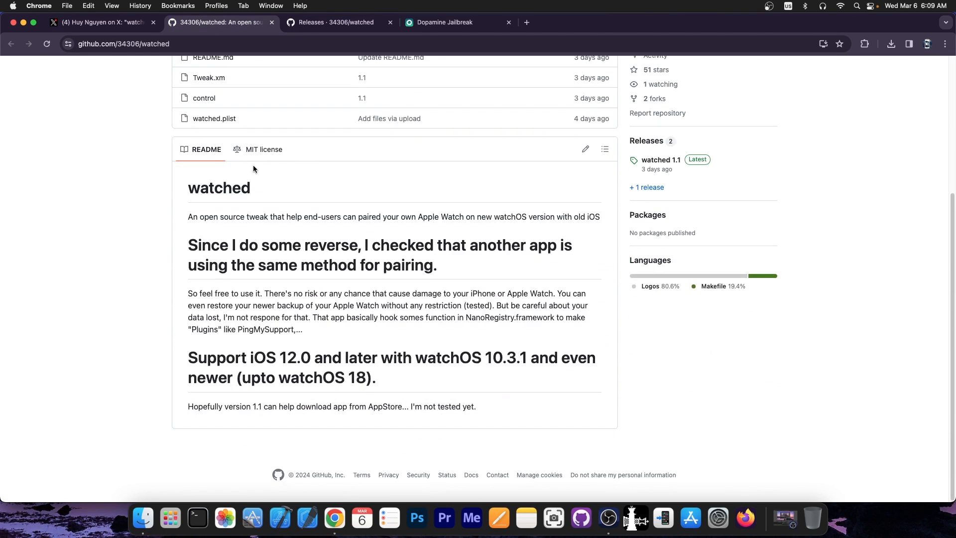
mouse_move(406, 178)
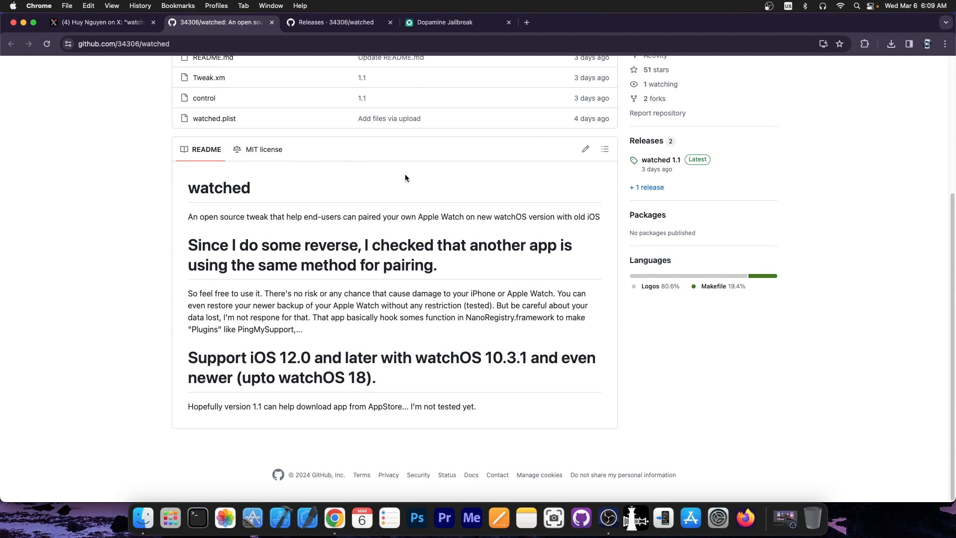
From the 34306/watched repository page, go to its Releases list showing the 1.1 .deb assets.
left_click(335, 22)
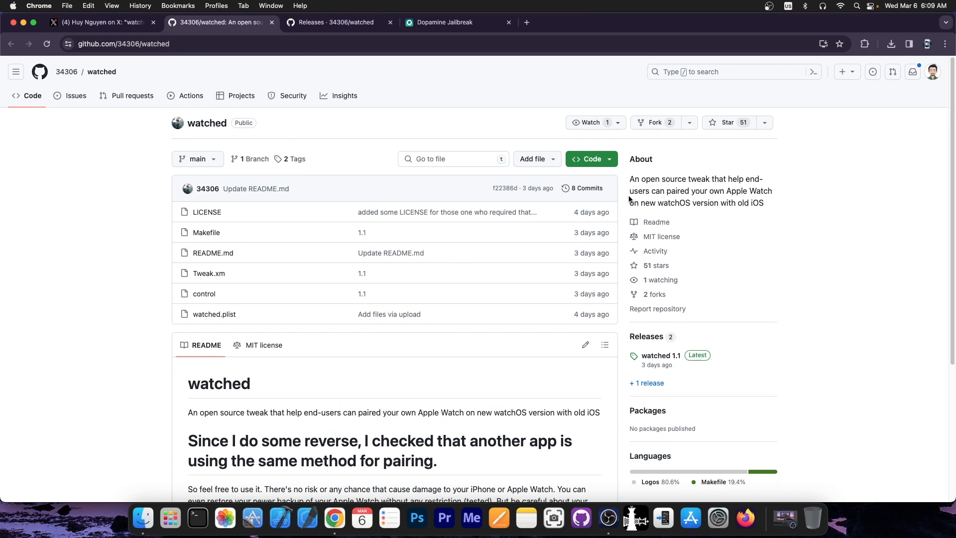
mouse_move(646, 335)
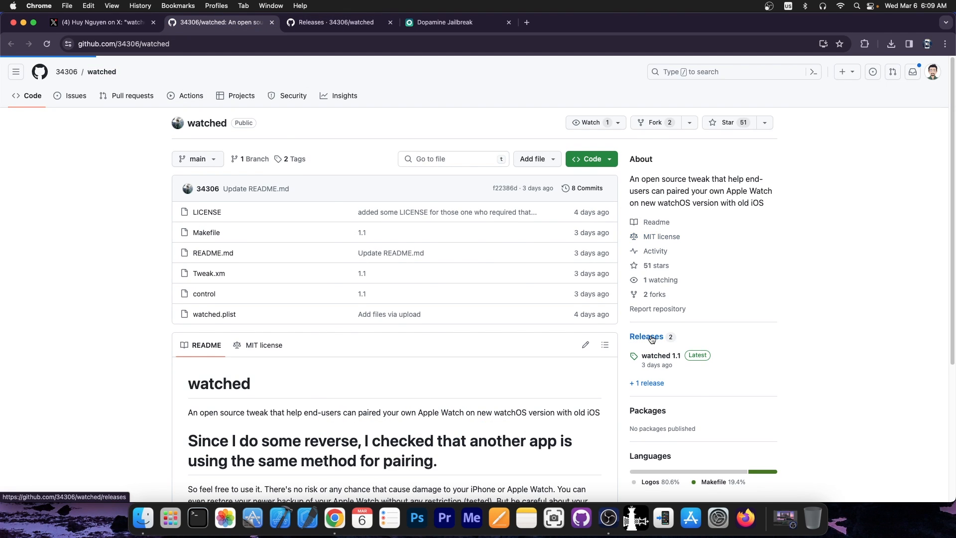
left_click(645, 336)
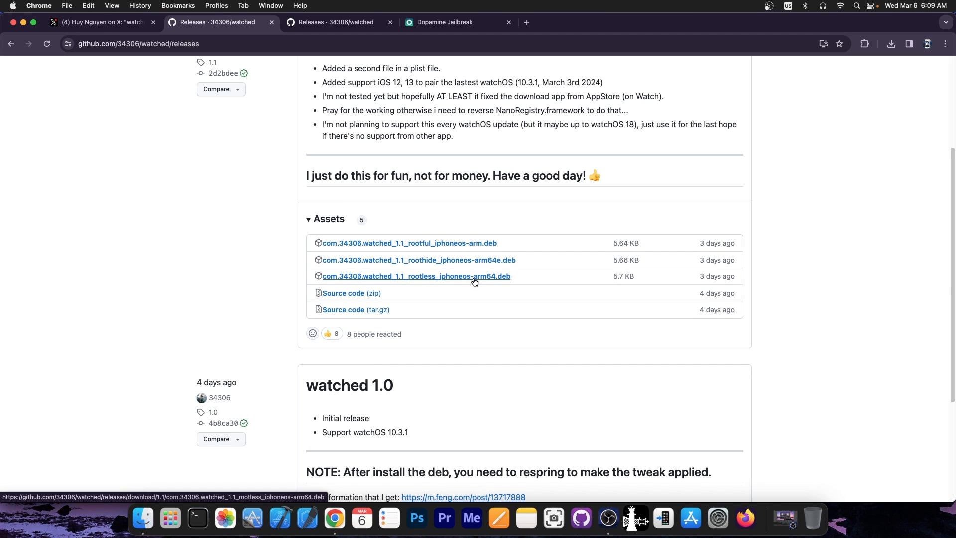
View the Dopamine jailbreak page, then leave Chrome for the macOS desktop.
left_click(456, 22)
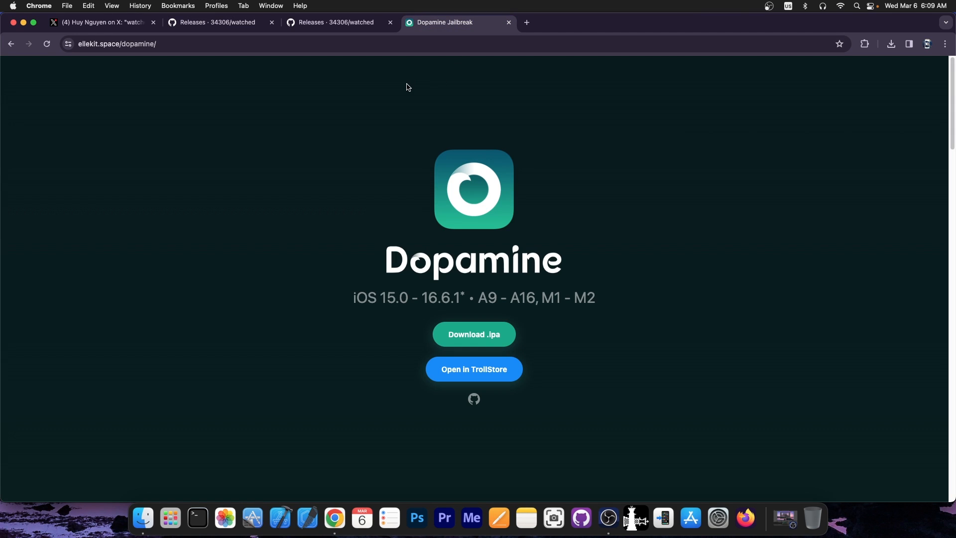
mouse_move(365, 75)
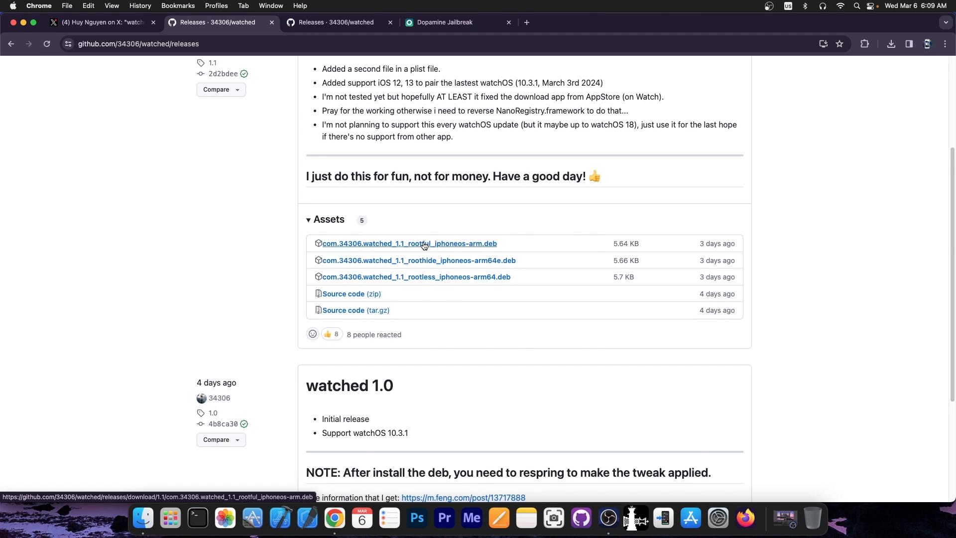
left_click(101, 22)
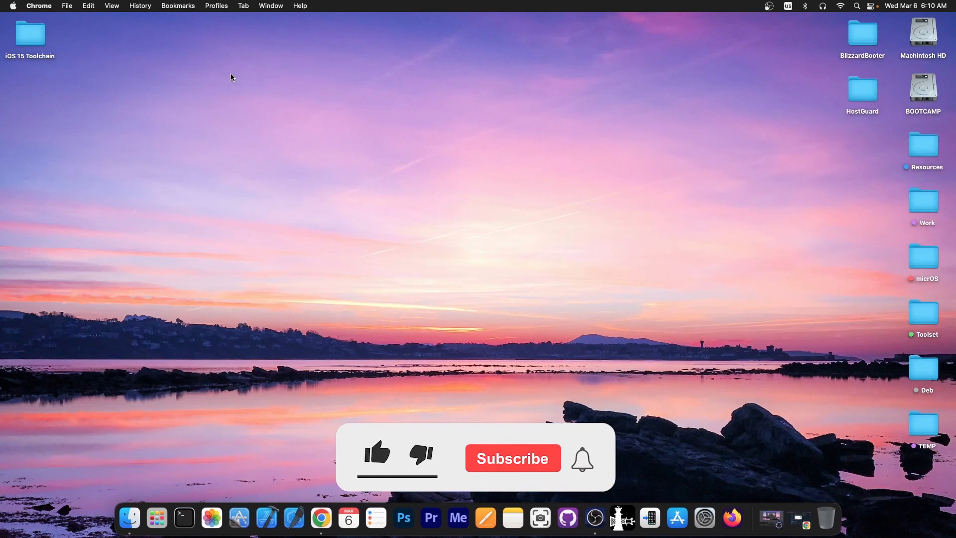
left_click(377, 454)
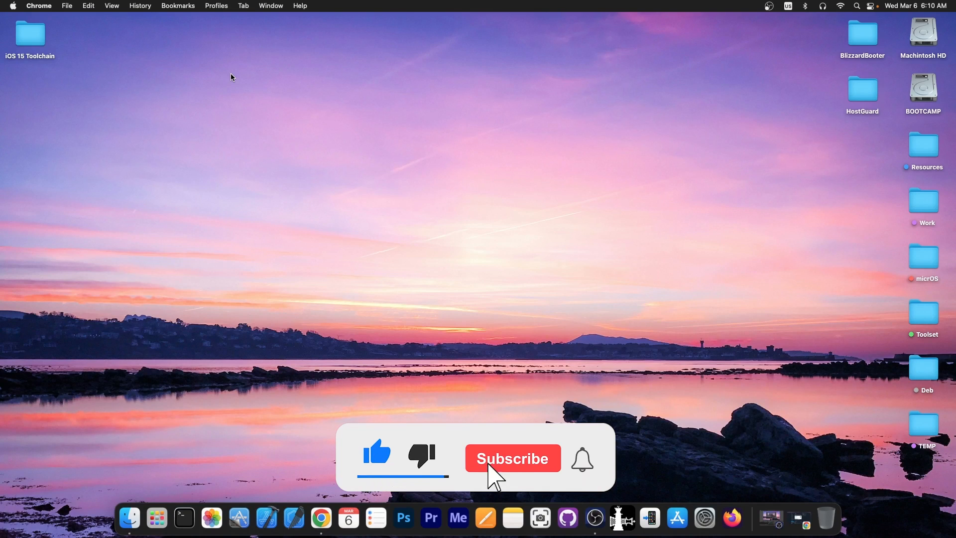
left_click(512, 458)
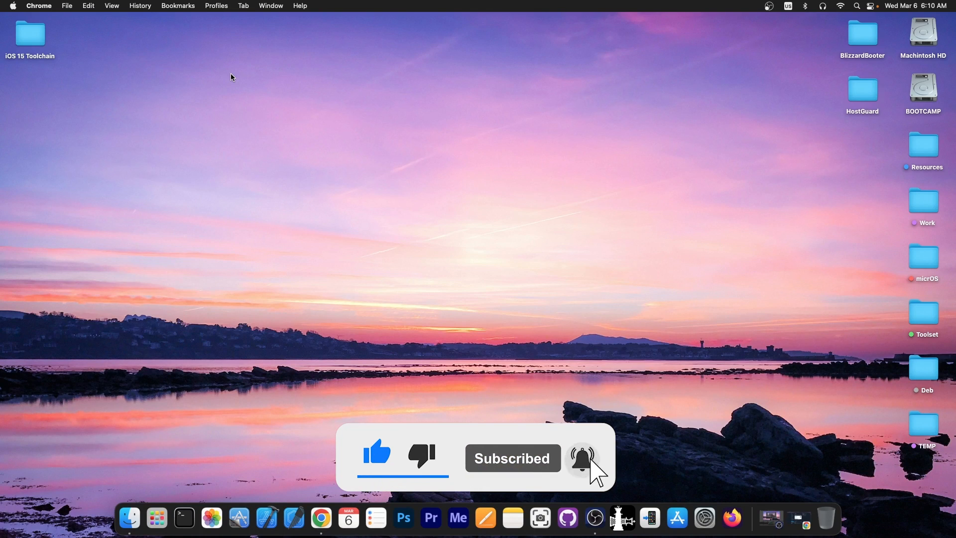